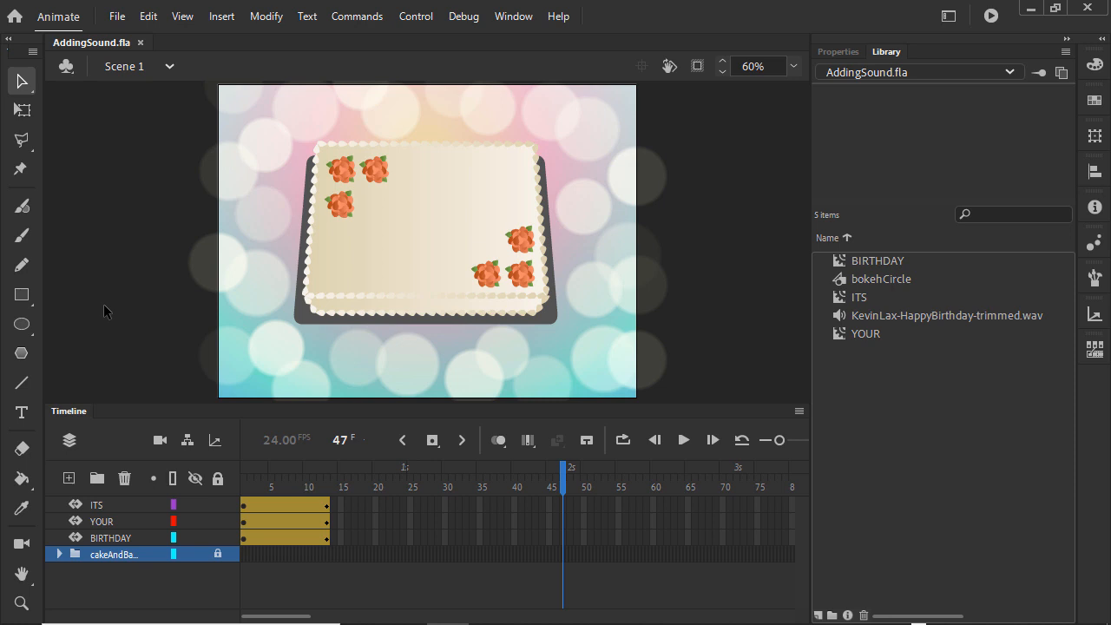
Step: Add a new music layer and place KevinLax-HappyBirthday-trimmed.wav on it across the timeline
left_click(946, 316)
type("music")
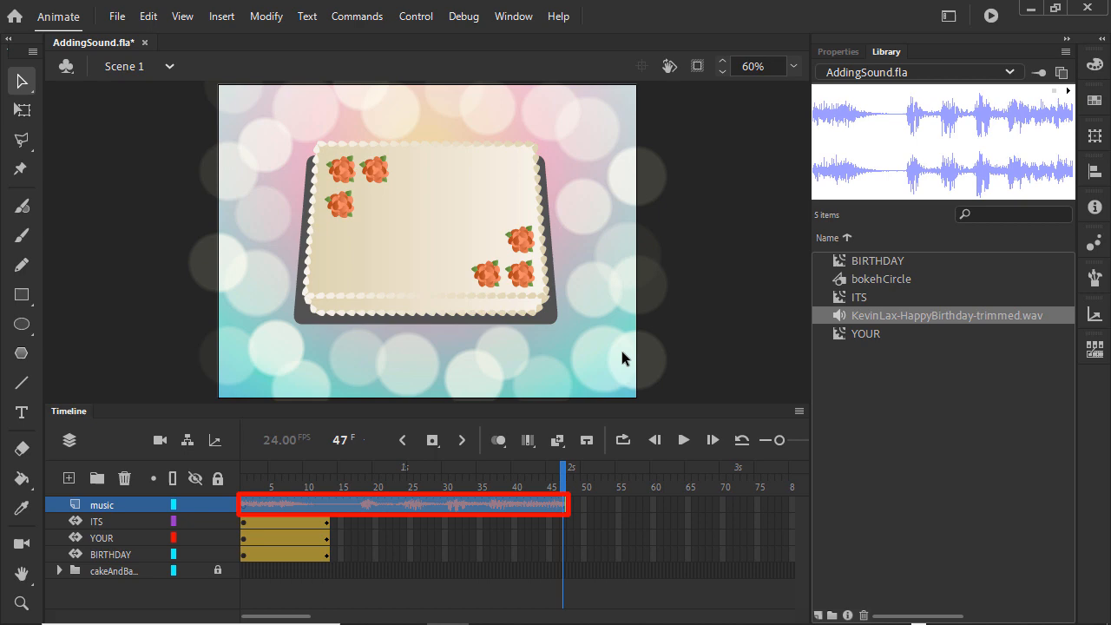
Step: Increase the music layer's height in Layer Properties so the waveform reads clearly
right_click(101, 503)
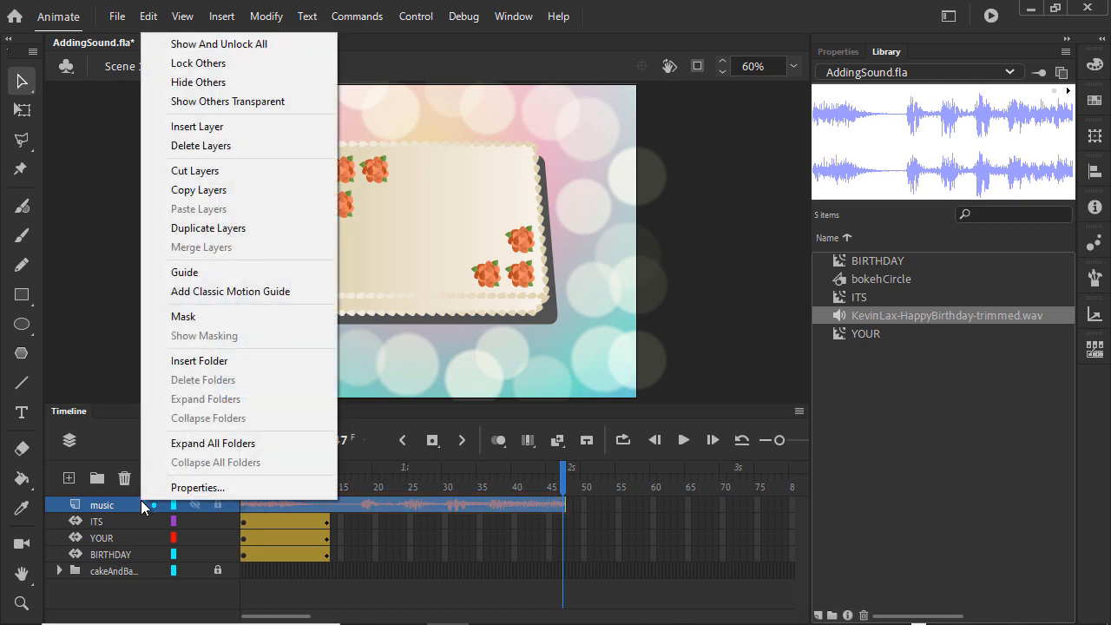
left_click(198, 486)
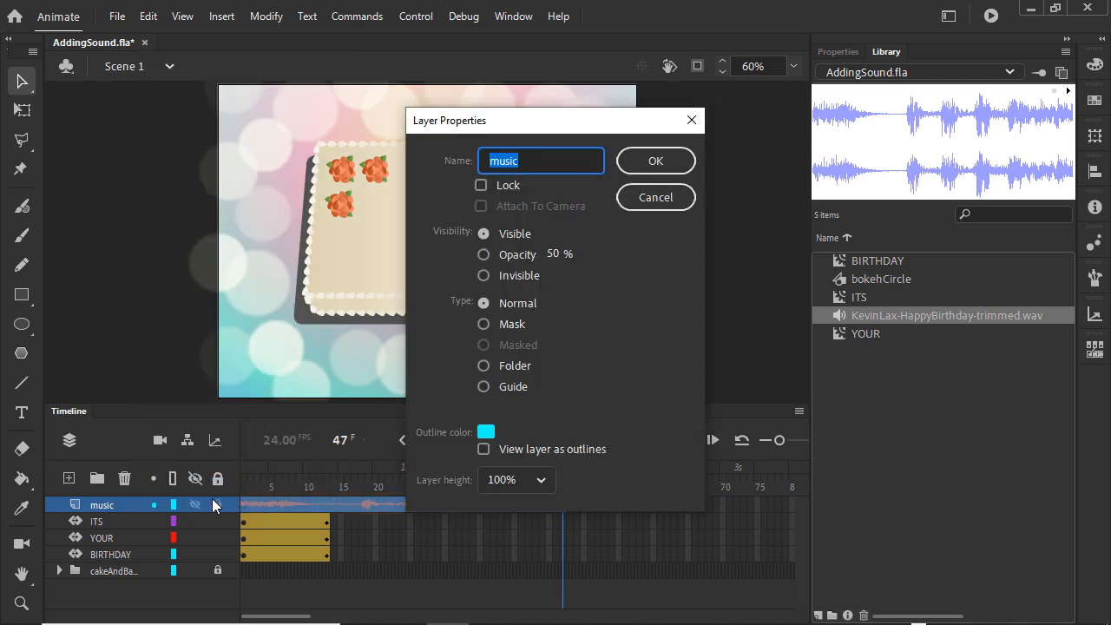
left_click(656, 160)
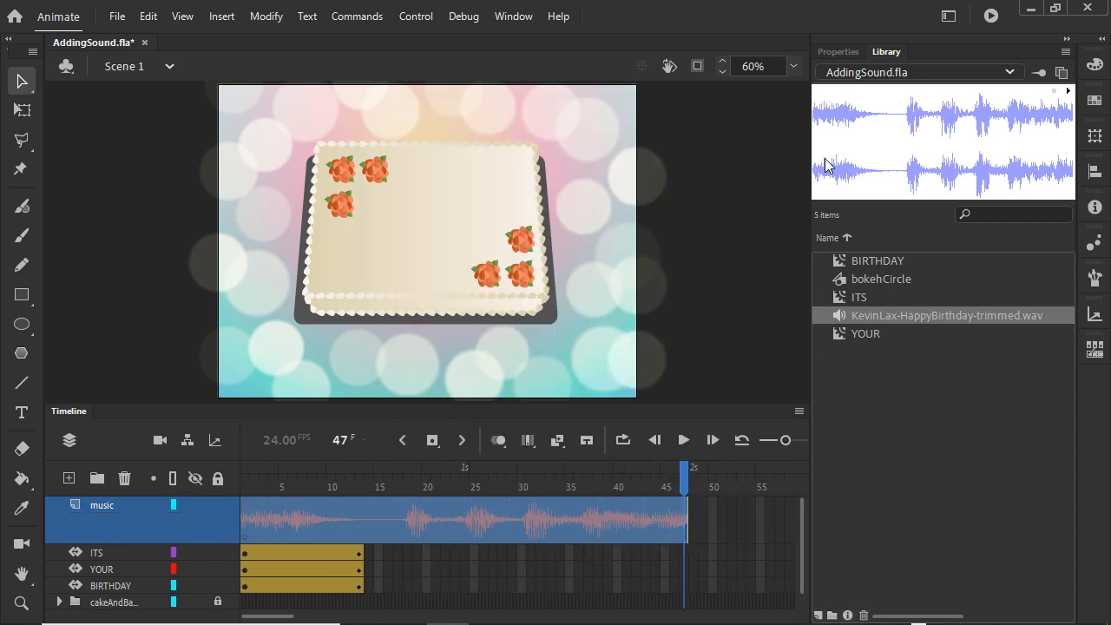
Step: Change the music frame's sound Sync from Event to Stream
left_click(836, 52)
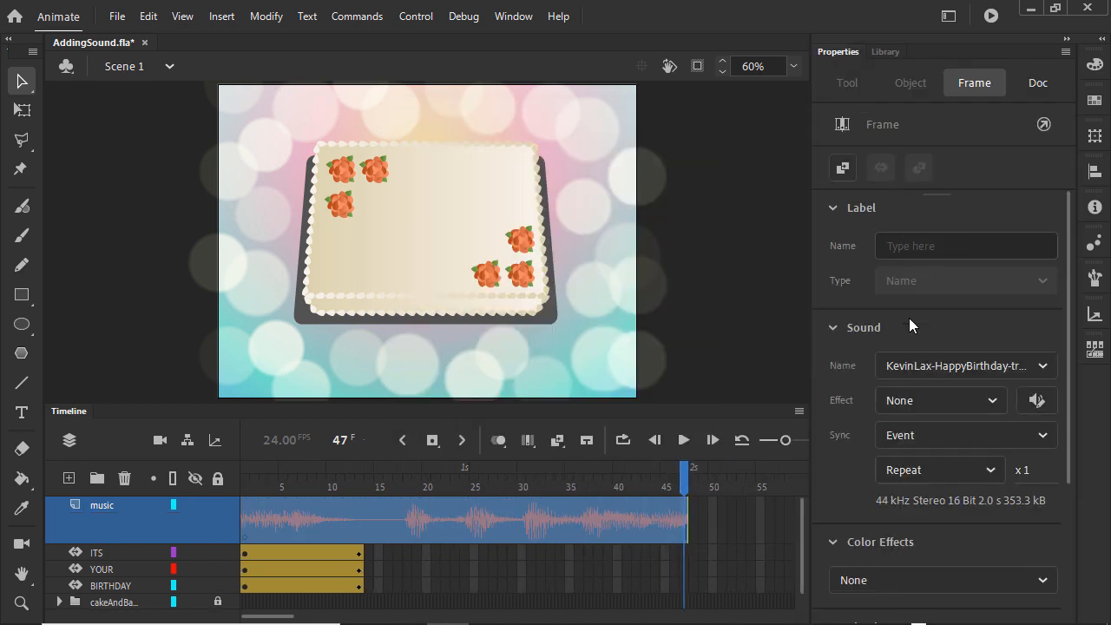
left_click(965, 434)
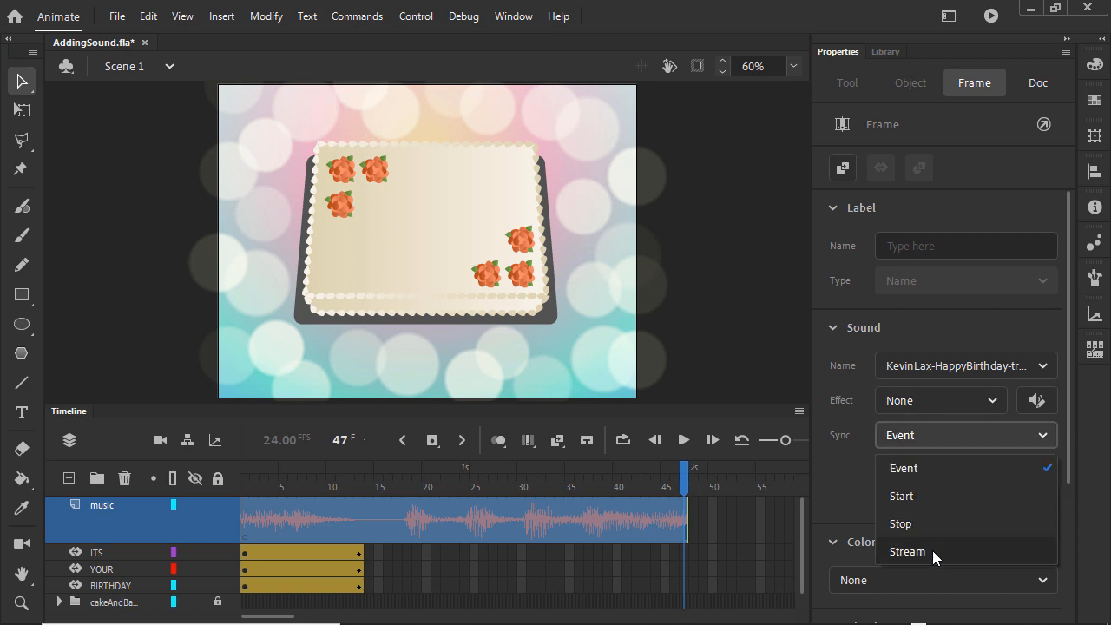
left_click(906, 552)
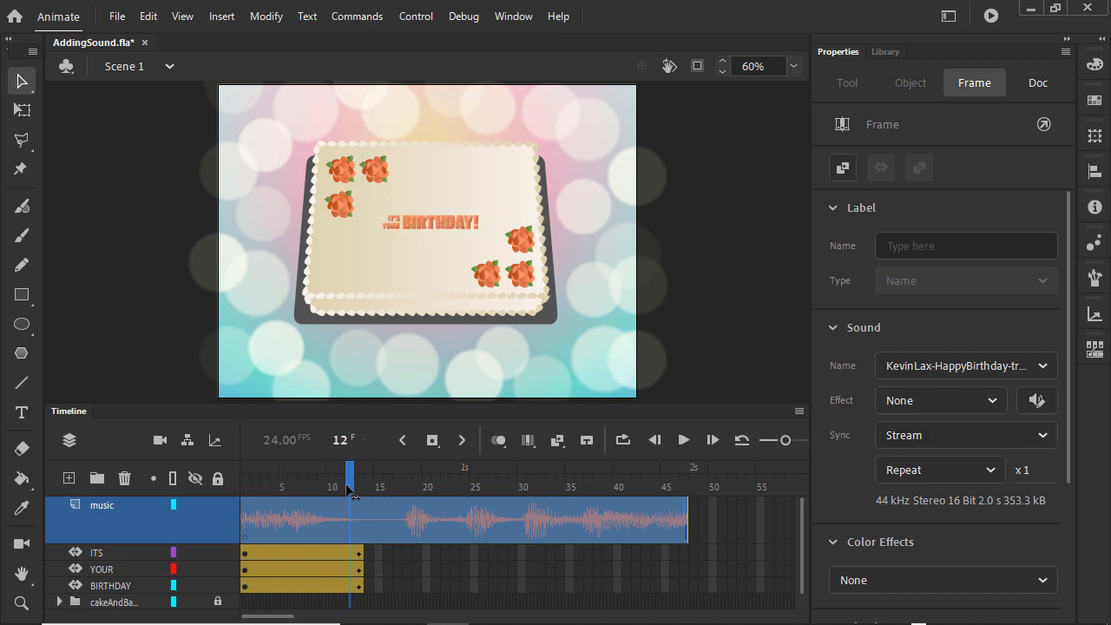
left_click(1038, 83)
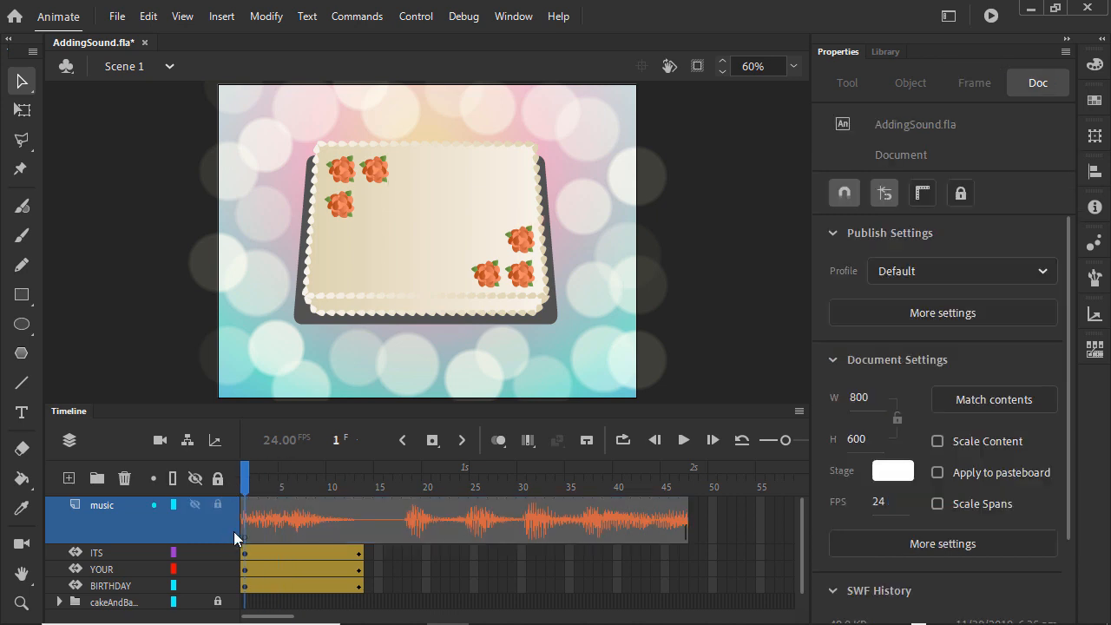
left_click(684, 440)
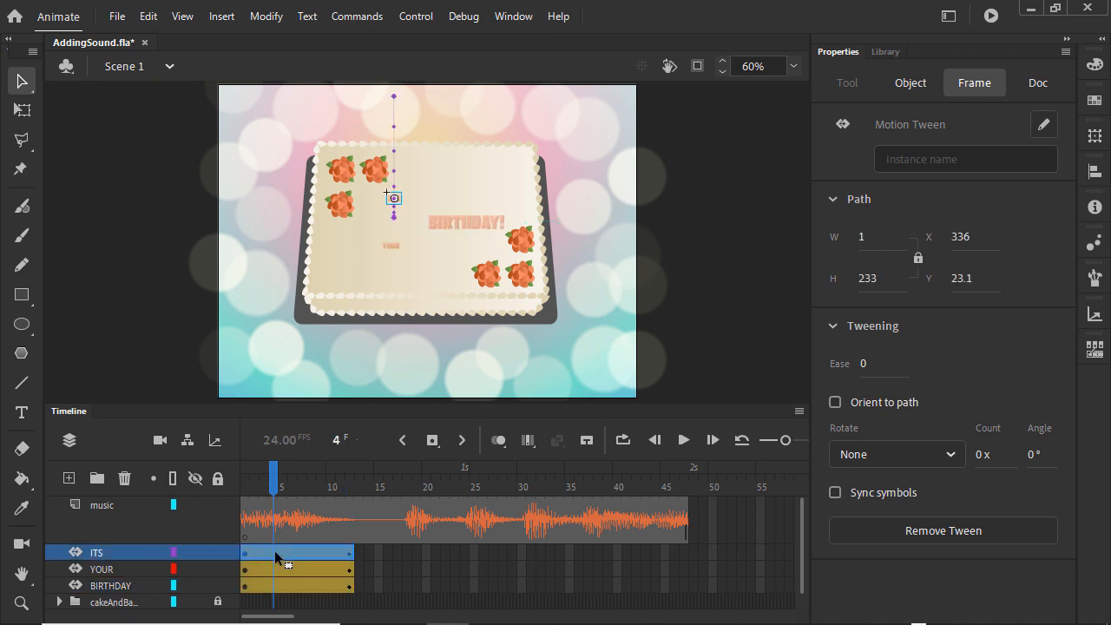
Step: Shift the ITS tween a few frames right and the YOUR and BIRTHDAY tweens further right
left_click(312, 475)
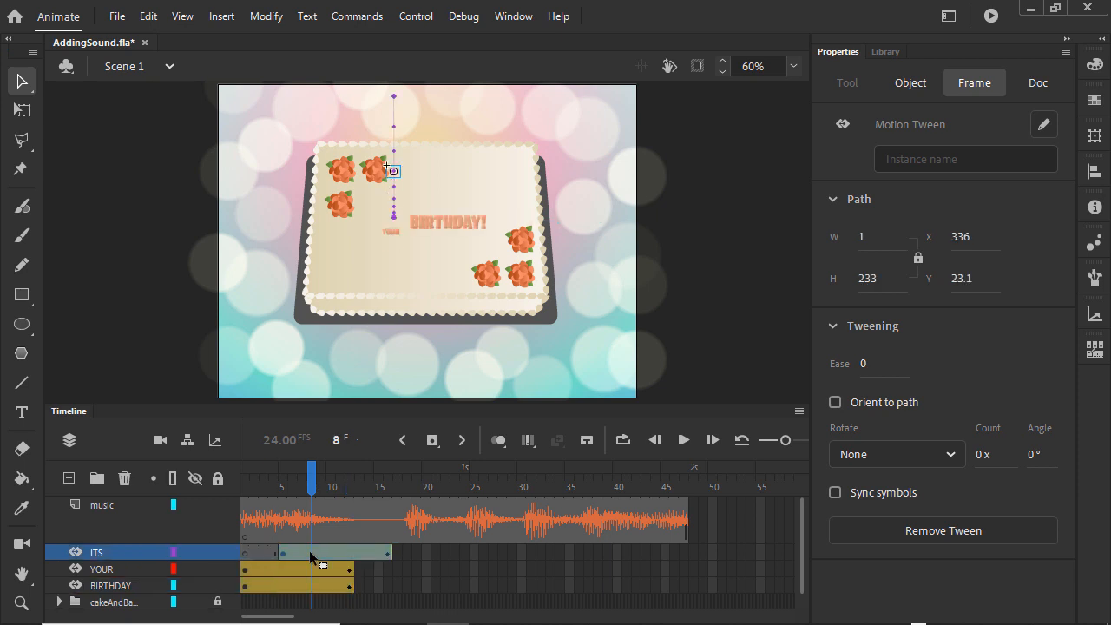
left_click(219, 569)
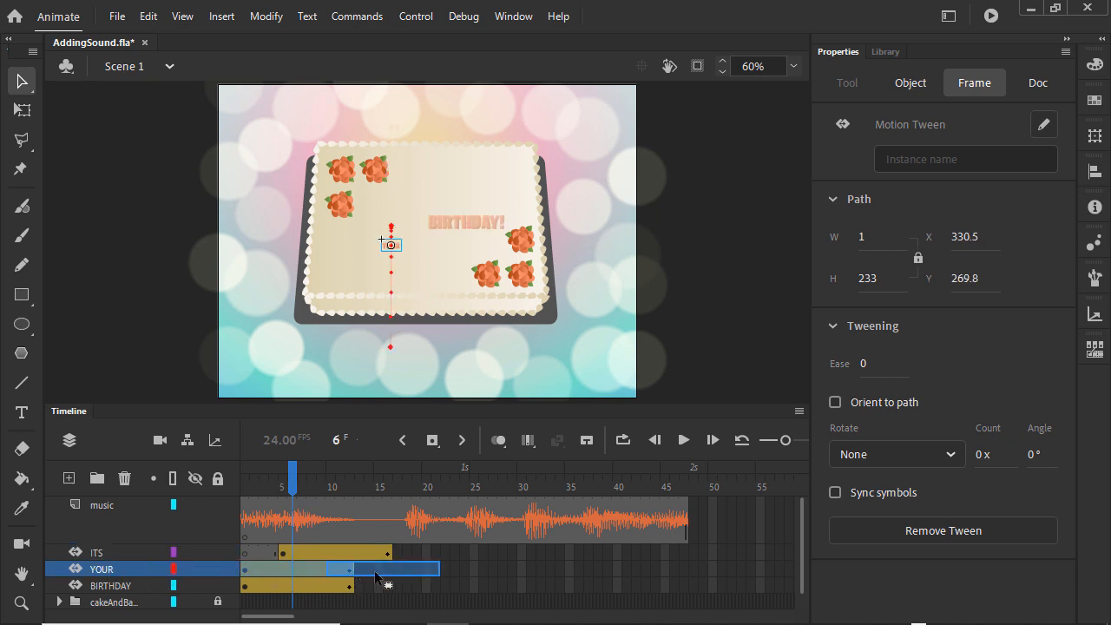
left_click(378, 475)
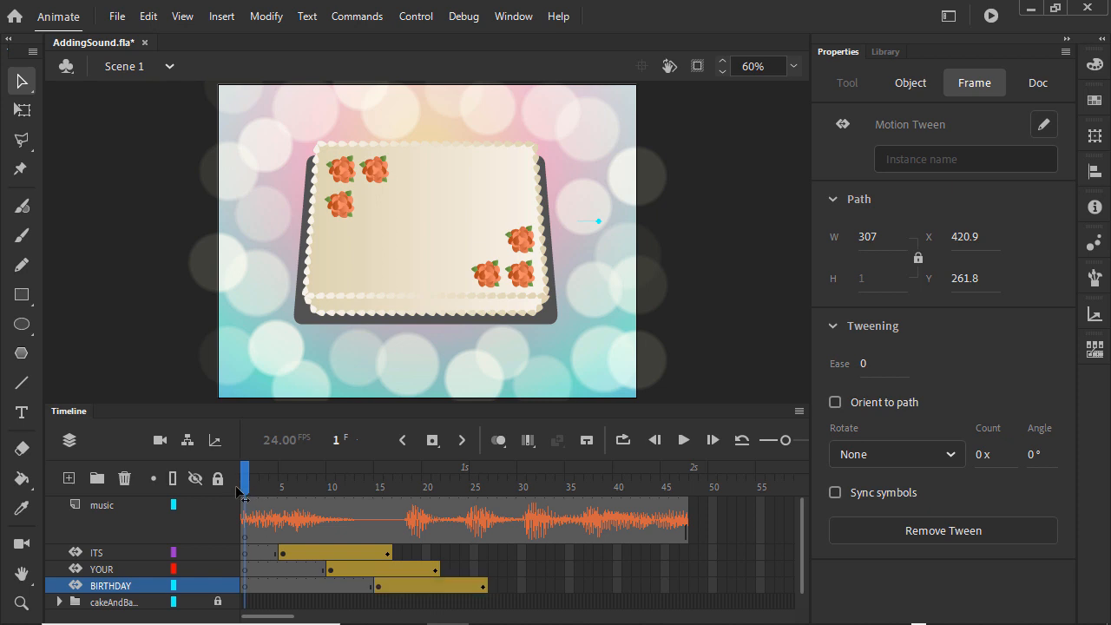
Step: Stretch the ITS, YOUR and BIRTHDAY tween spans out to frame 47
left_click(1038, 83)
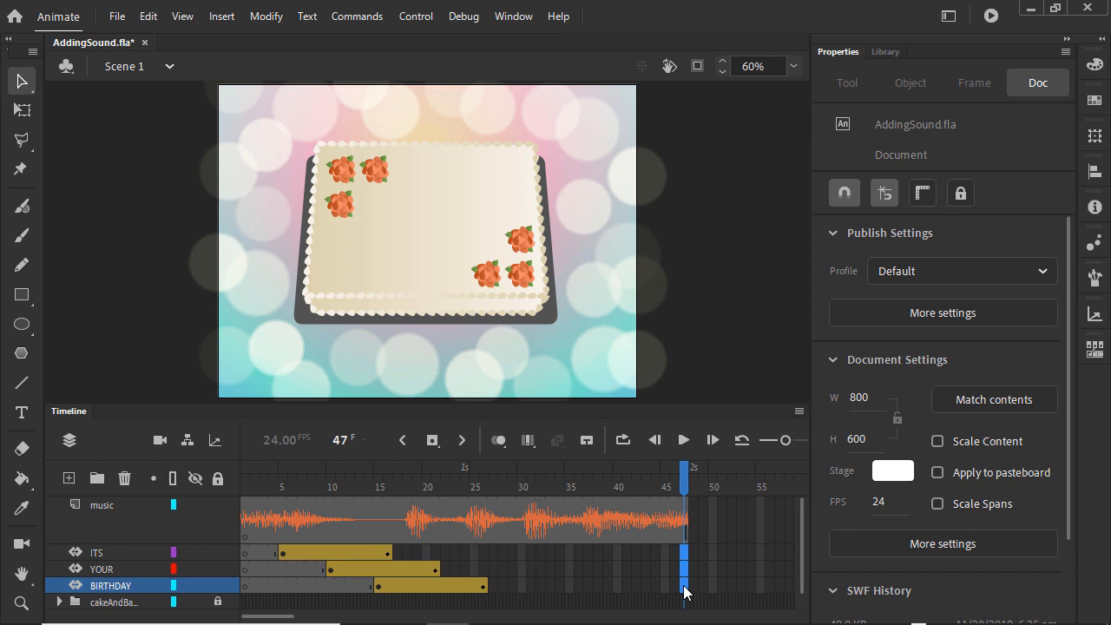
left_click(101, 569)
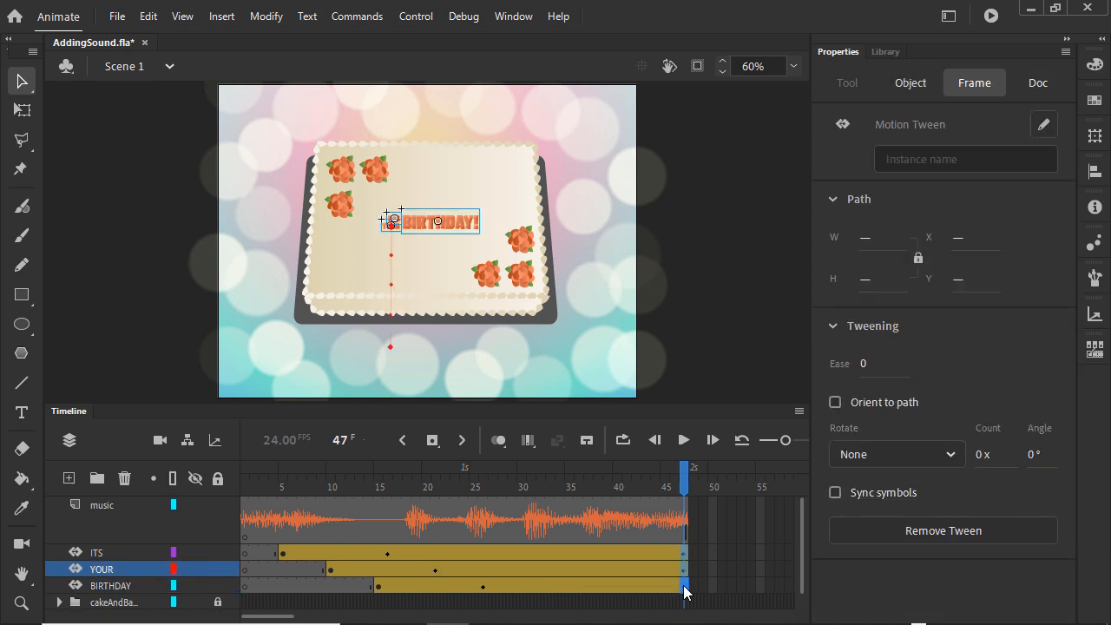